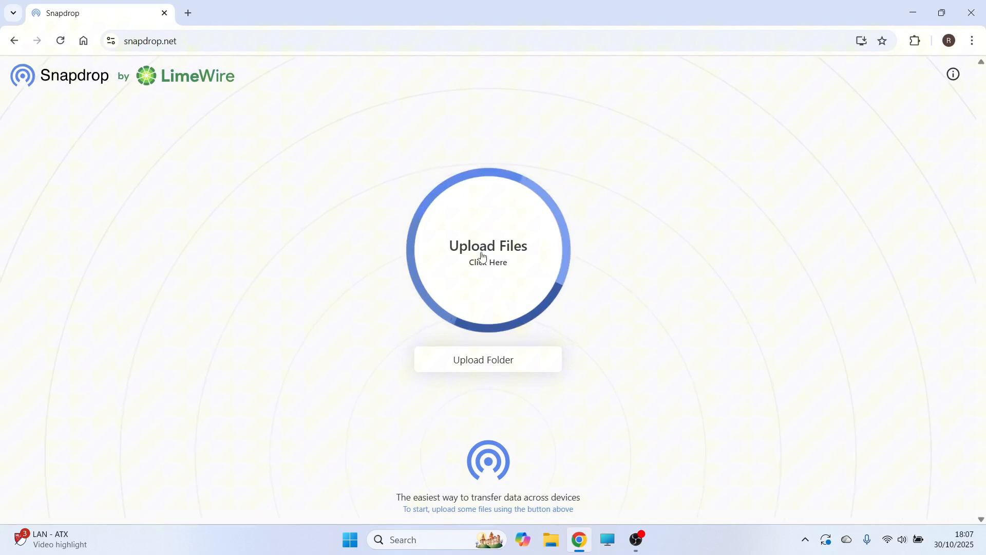
Step: Upload a video file from the Videos folder via 'Upload Files'
left_click(487, 247)
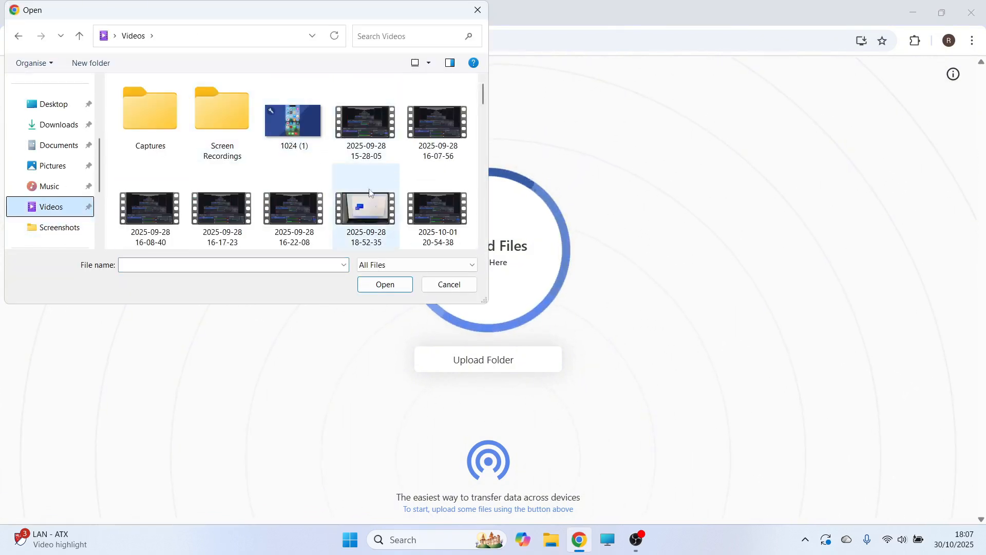
left_click(384, 284)
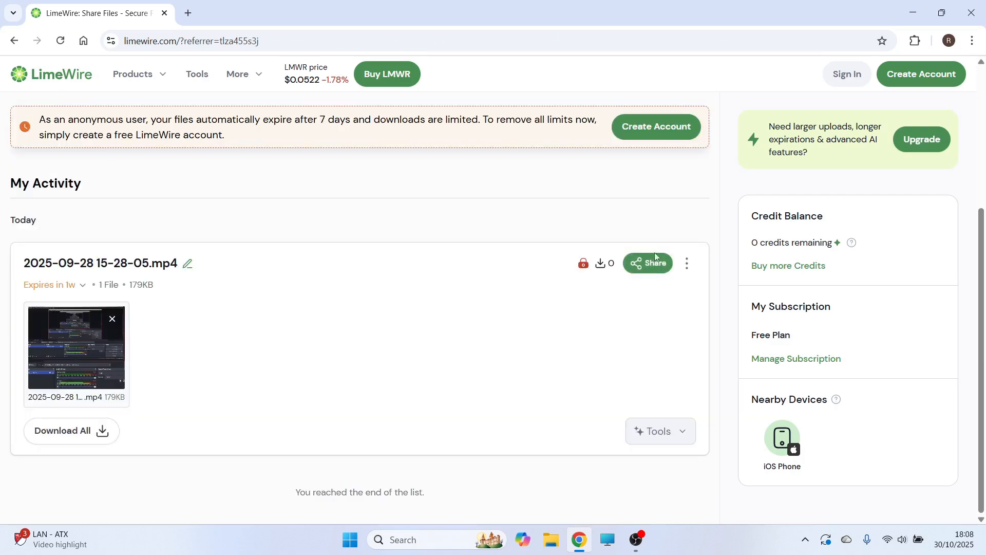
left_click(647, 263)
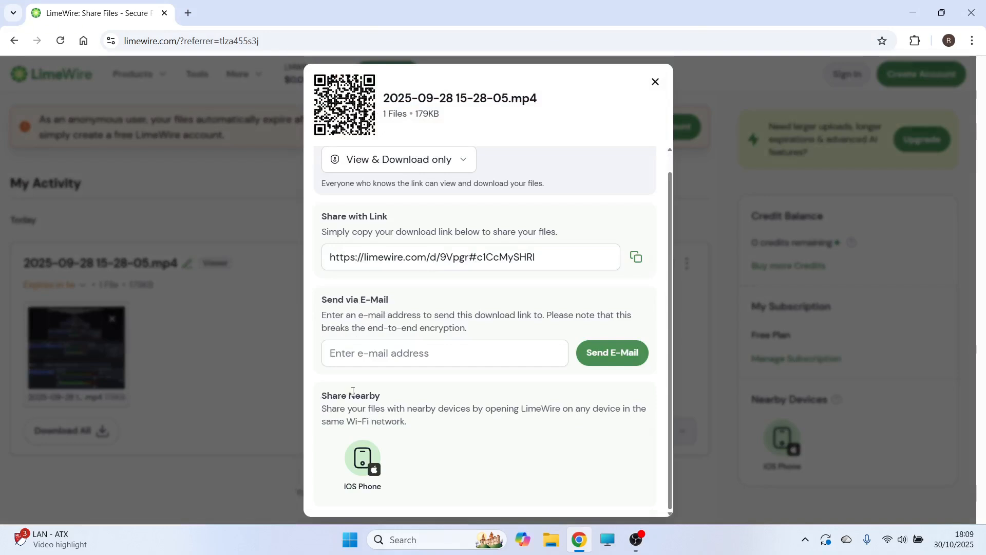
mouse_move(362, 459)
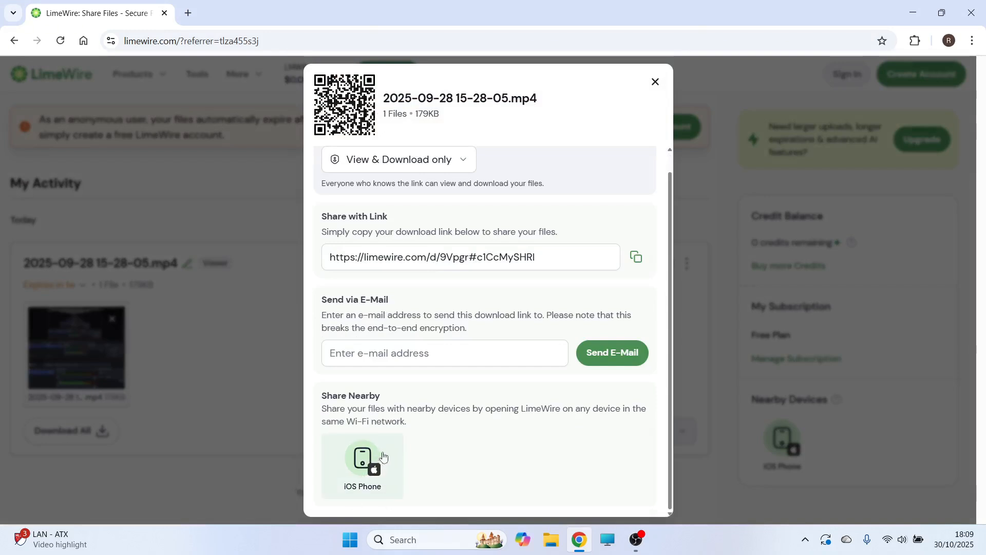